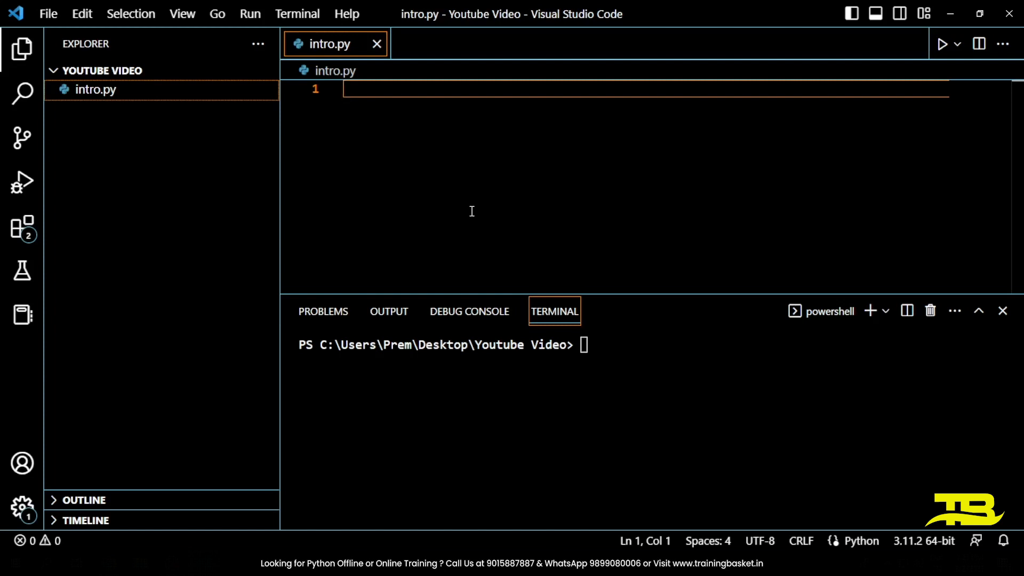
Write print('Hello wordl!') as the first line of intro.py
type("print('")
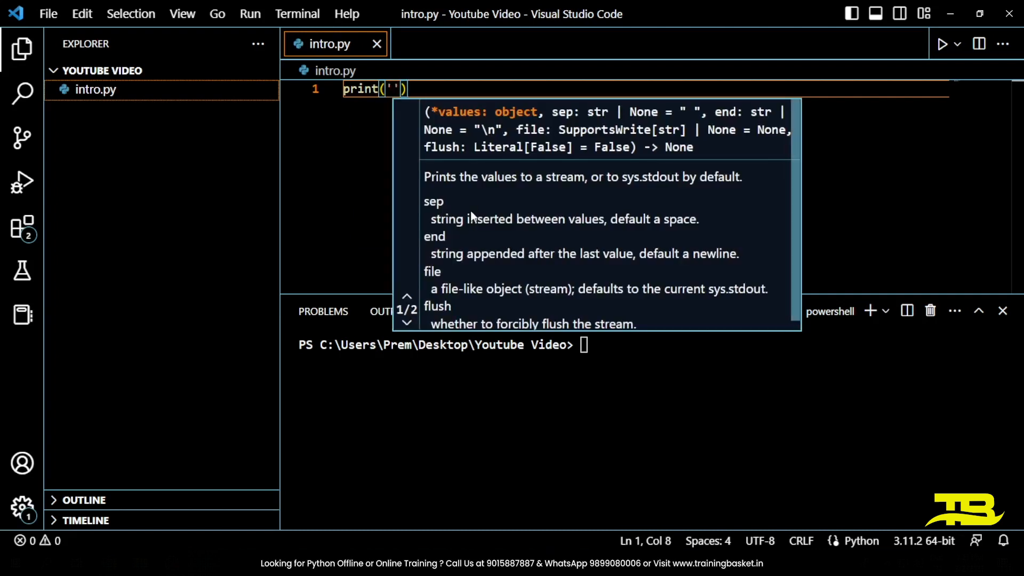
type("Hello wordl")
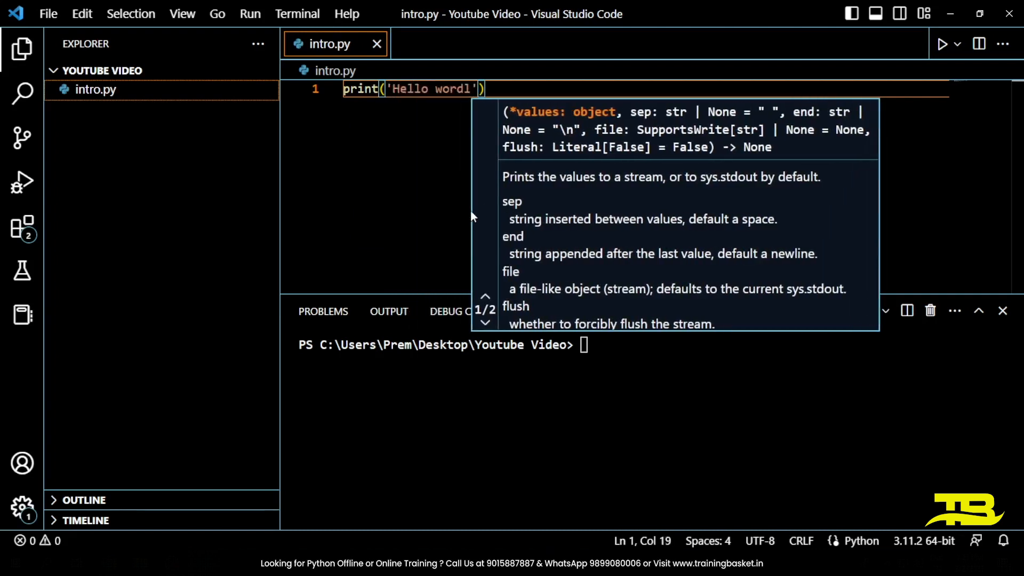
key("enter")
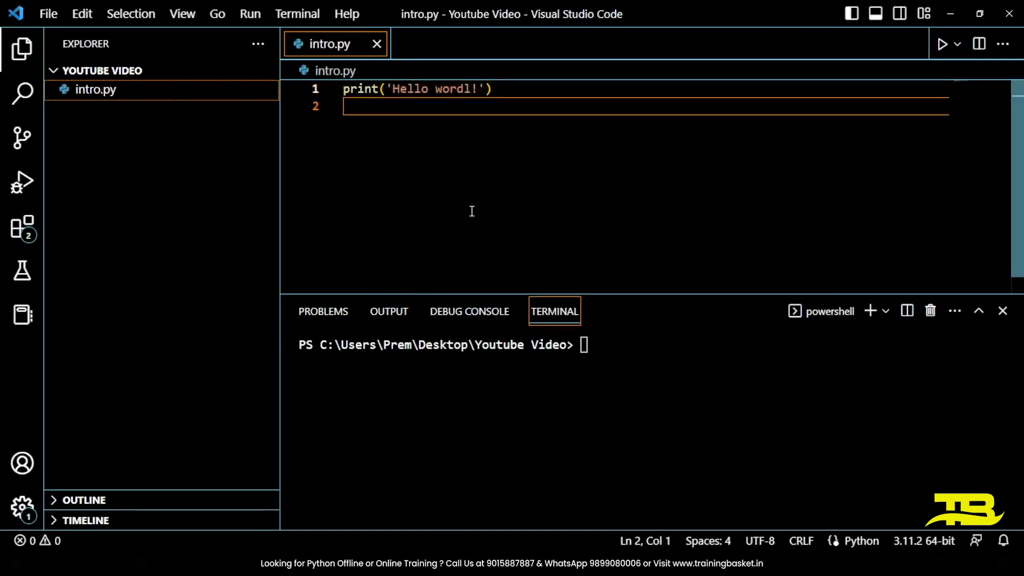
Run python intro.py in the terminal to show Hello wordl!
left_click(588, 345)
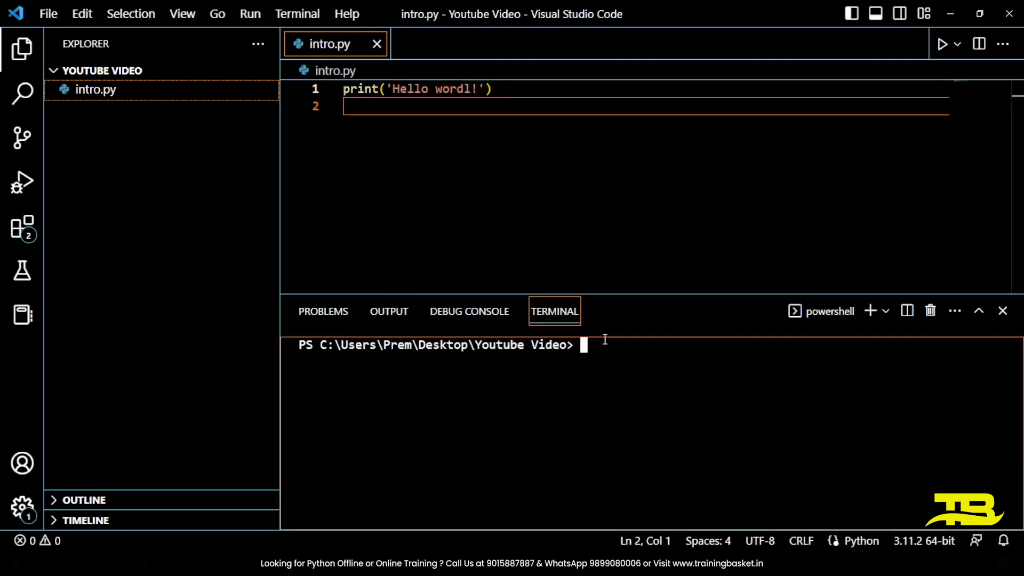
type("python")
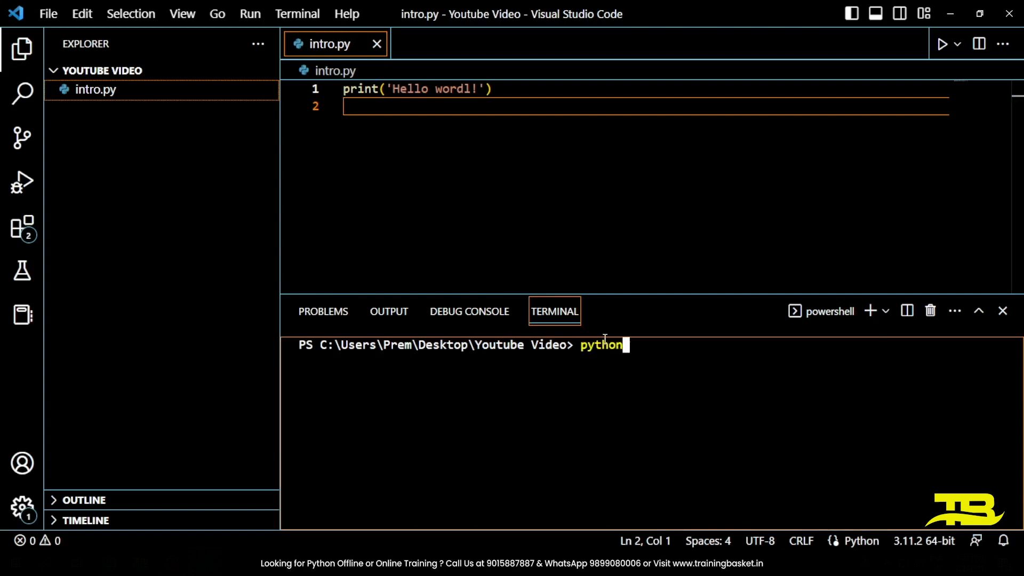
type("intro")
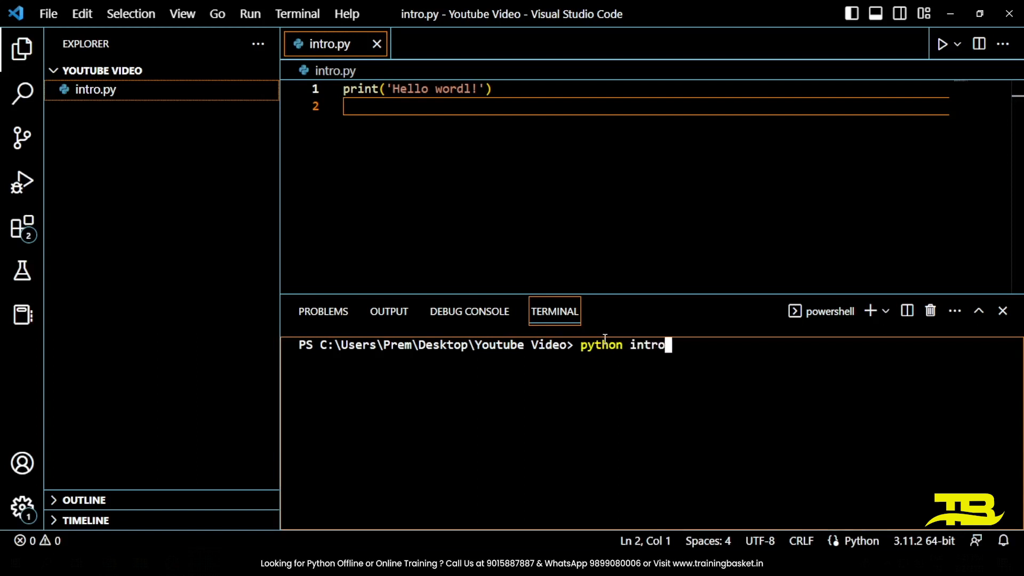
key("Return")
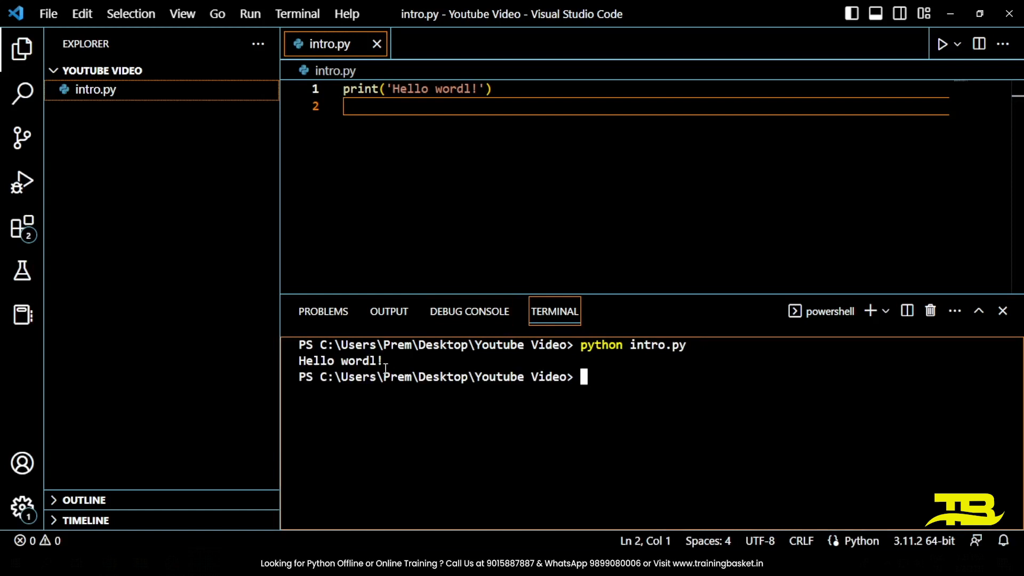
mouse_move(335, 309)
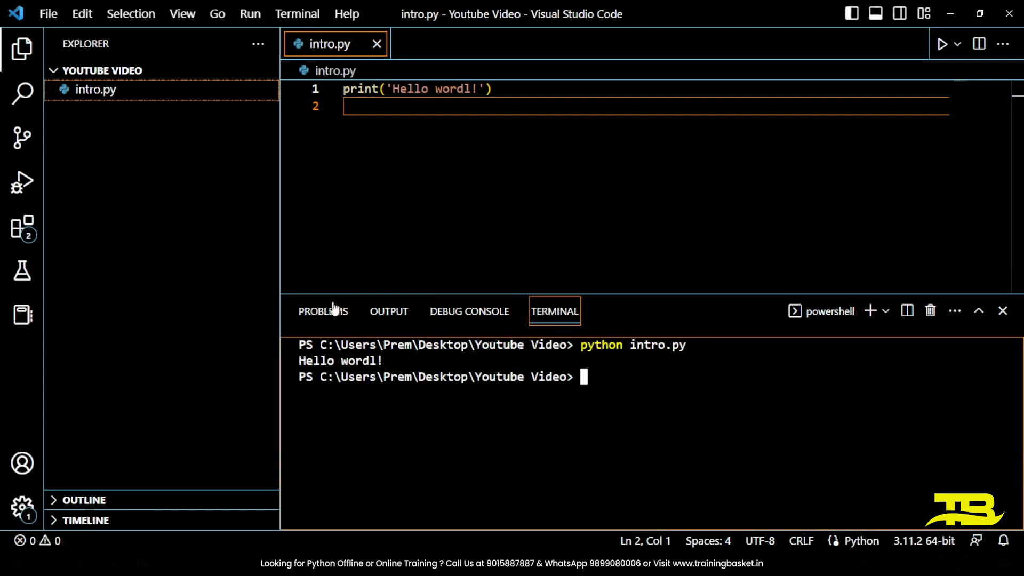
Add a new line storing 'Training basket' in a name variable
key("enter")
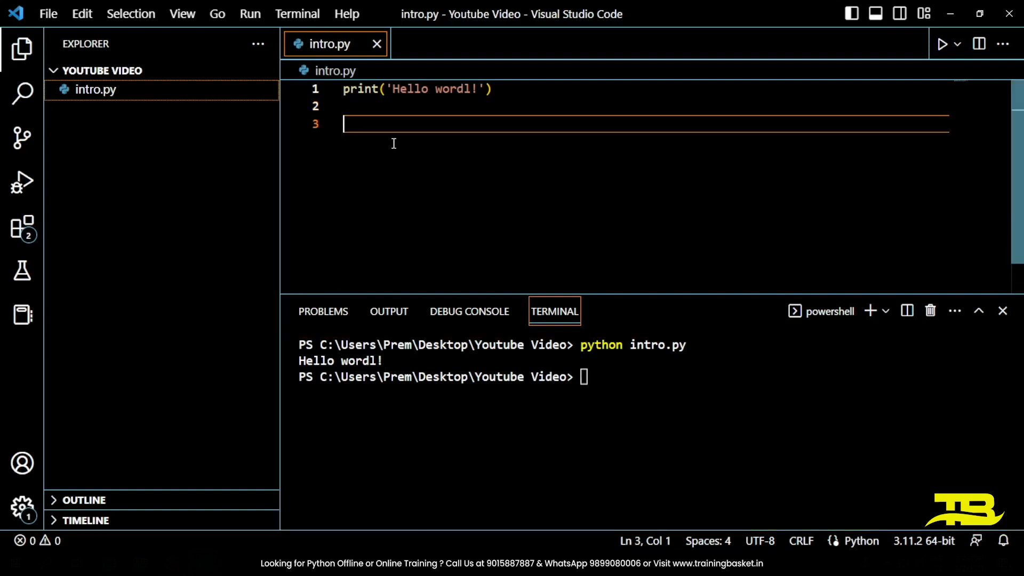
type("name = '")
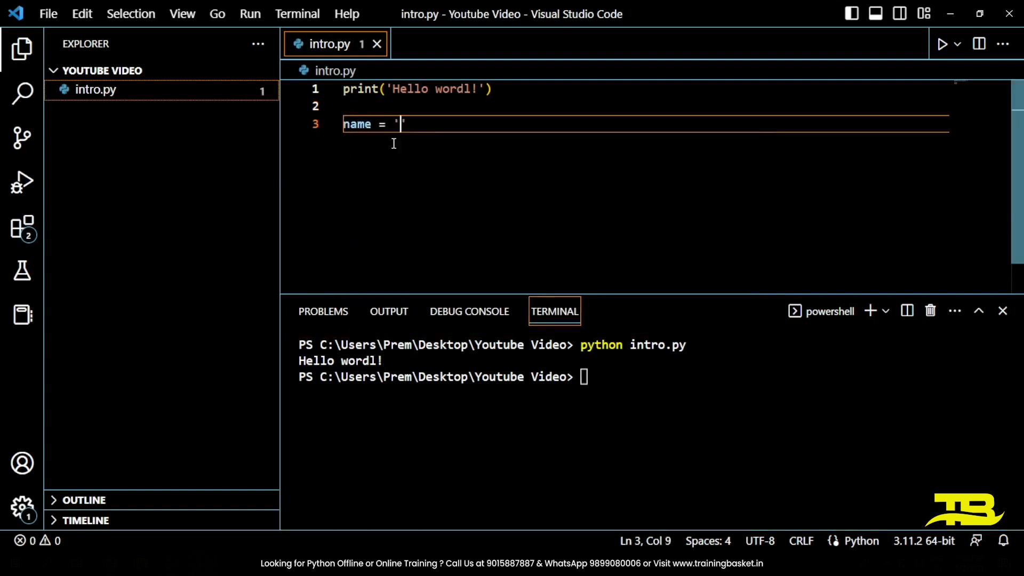
type("Train")
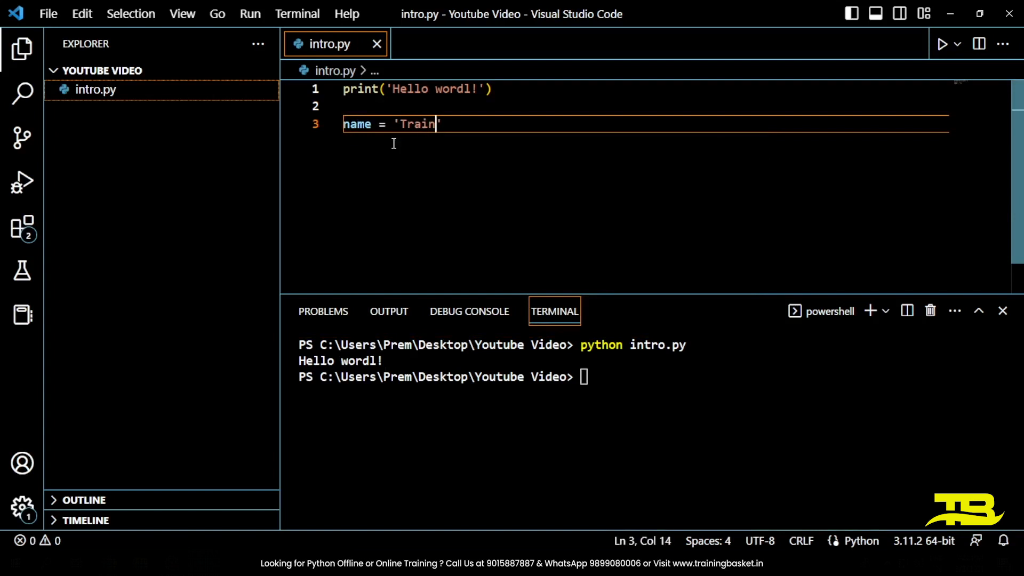
type("ing basket")
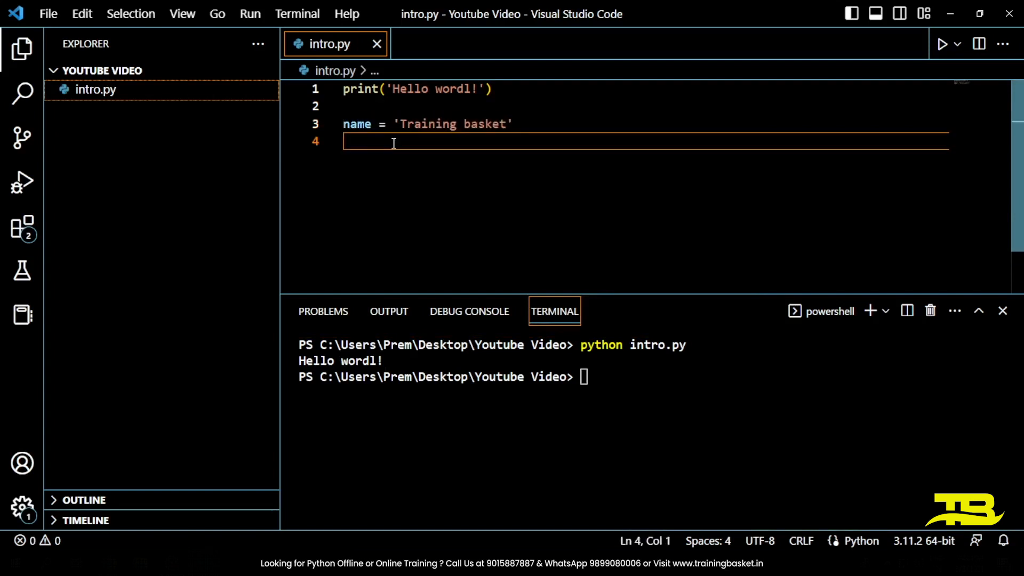
Add print('institute name is ', name) and point out the terminal output
type("print(")
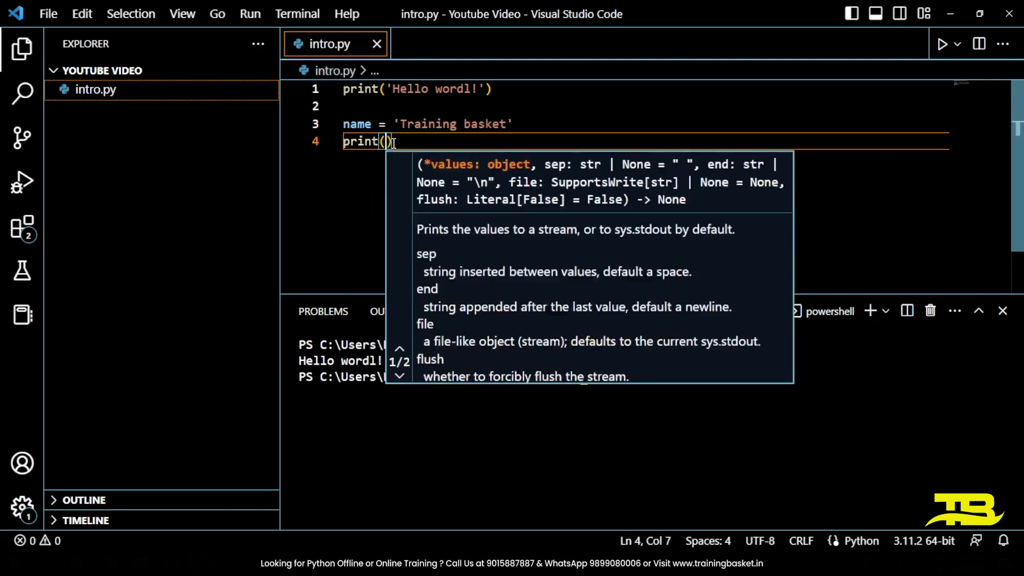
type("'inst'")
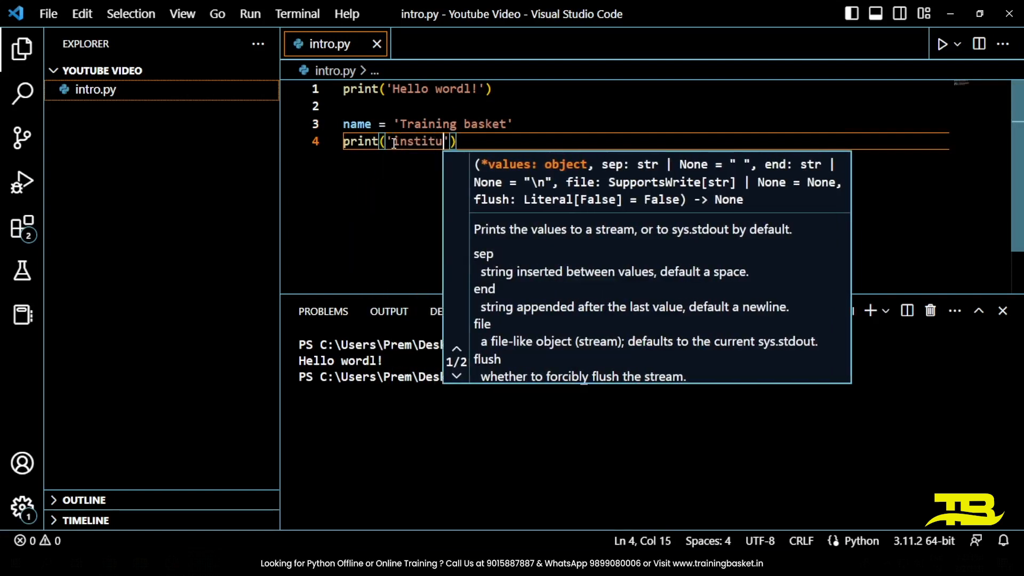
type("te name is")
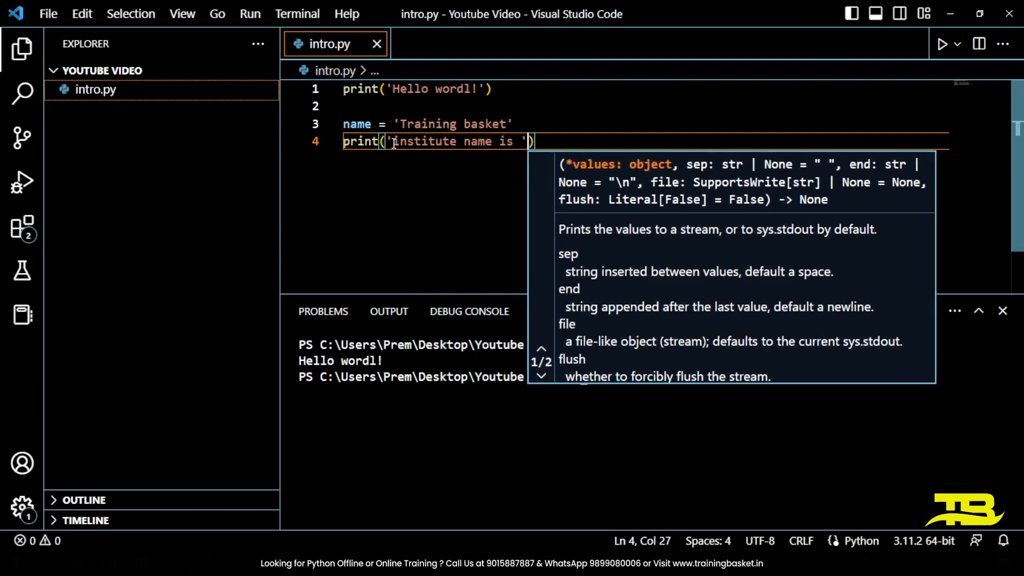
type(",")
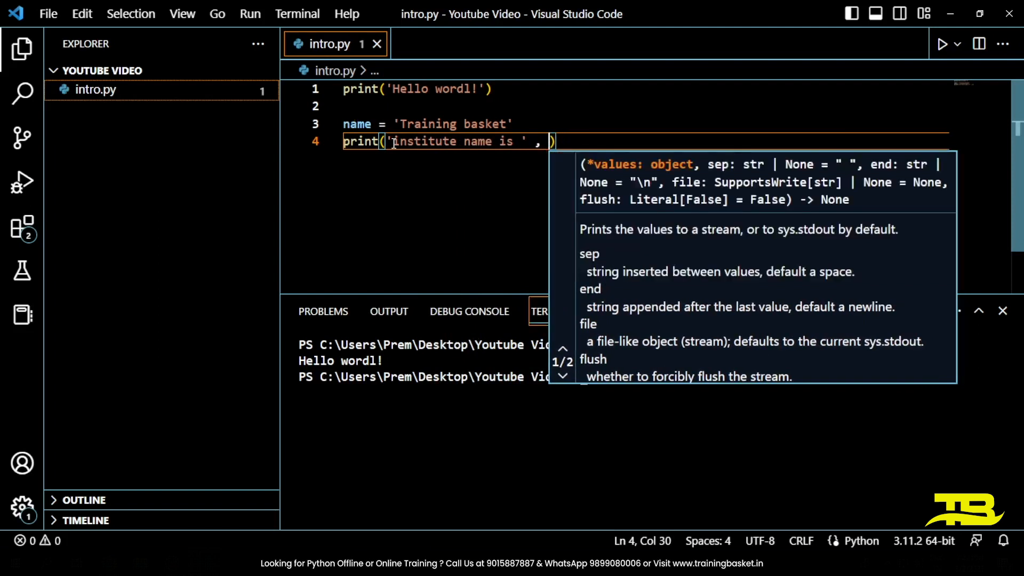
type("name")
left_click(625, 377)
type("python intro.py")
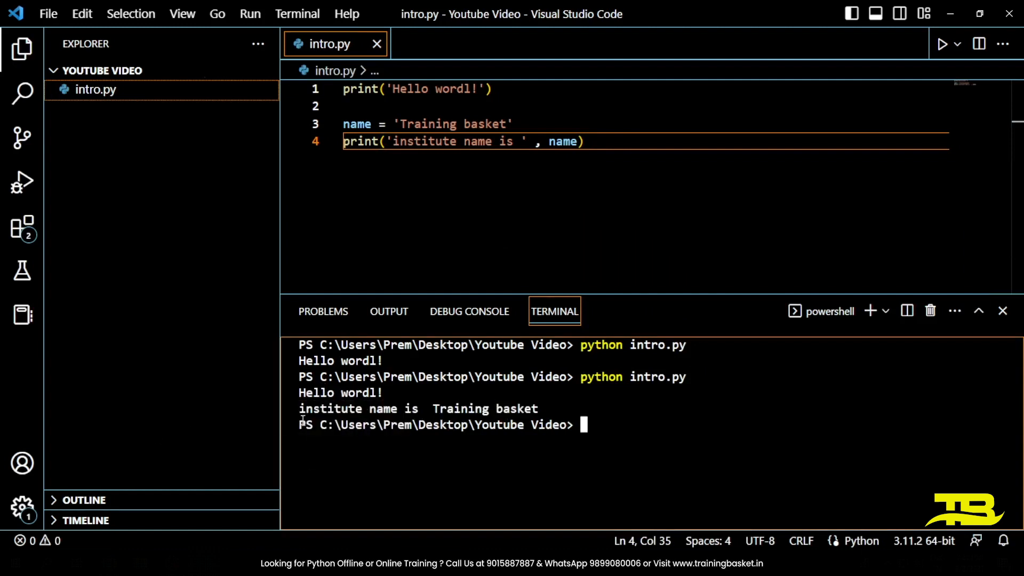
double_click(422, 408)
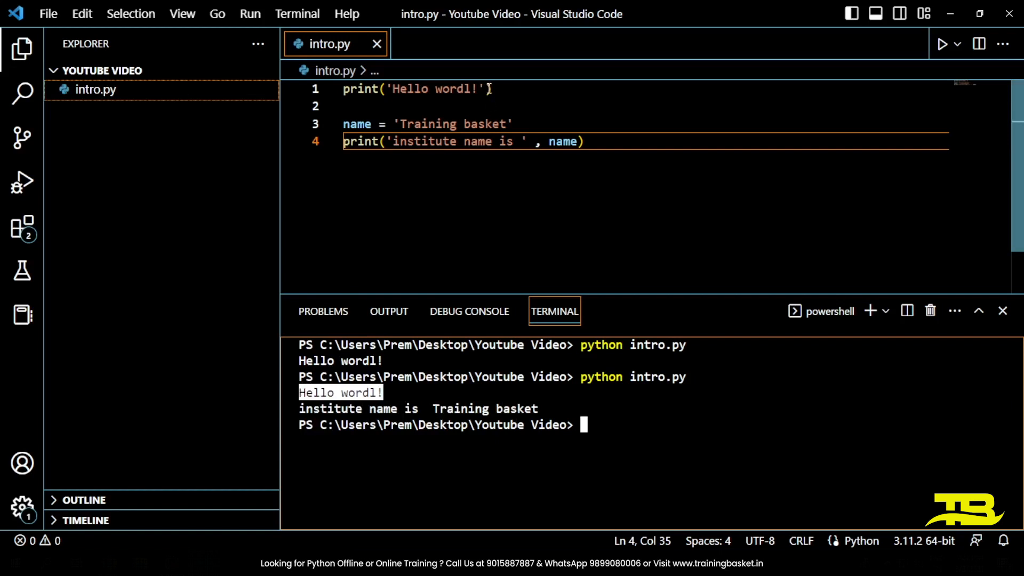
Add end='\t' to the first print so both messages print on one line
left_click(486, 89)
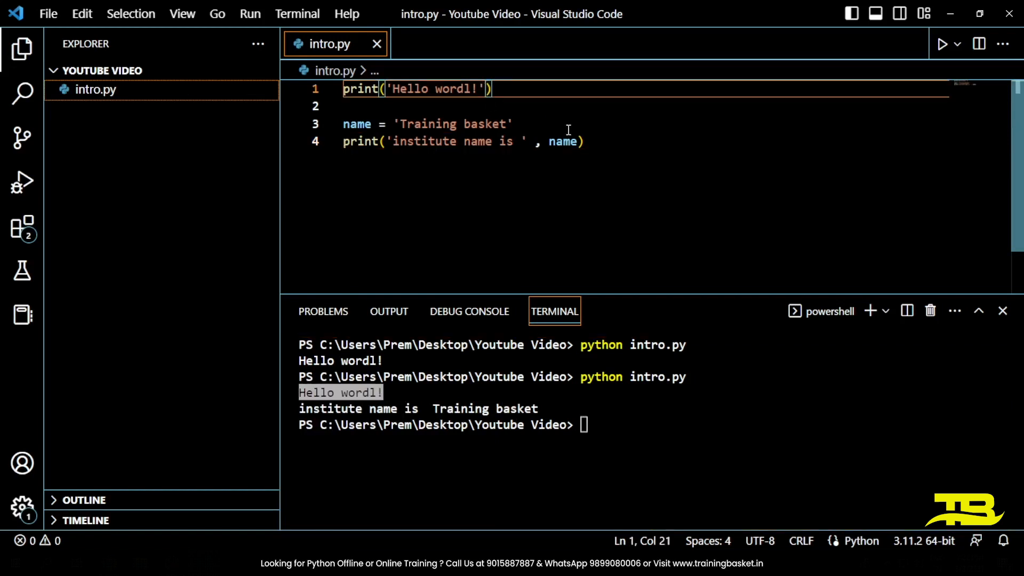
type(", end =")
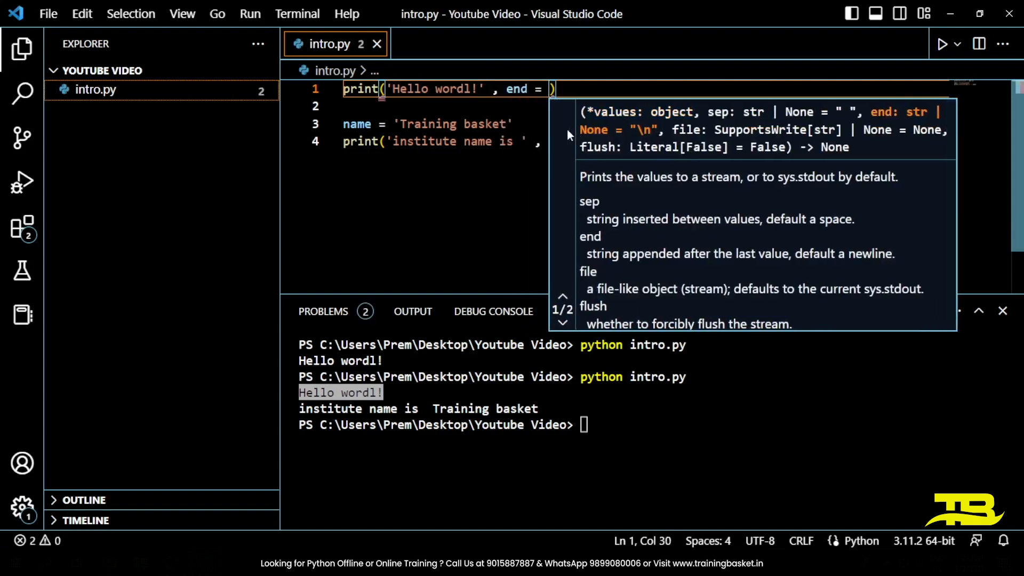
type("\\'")
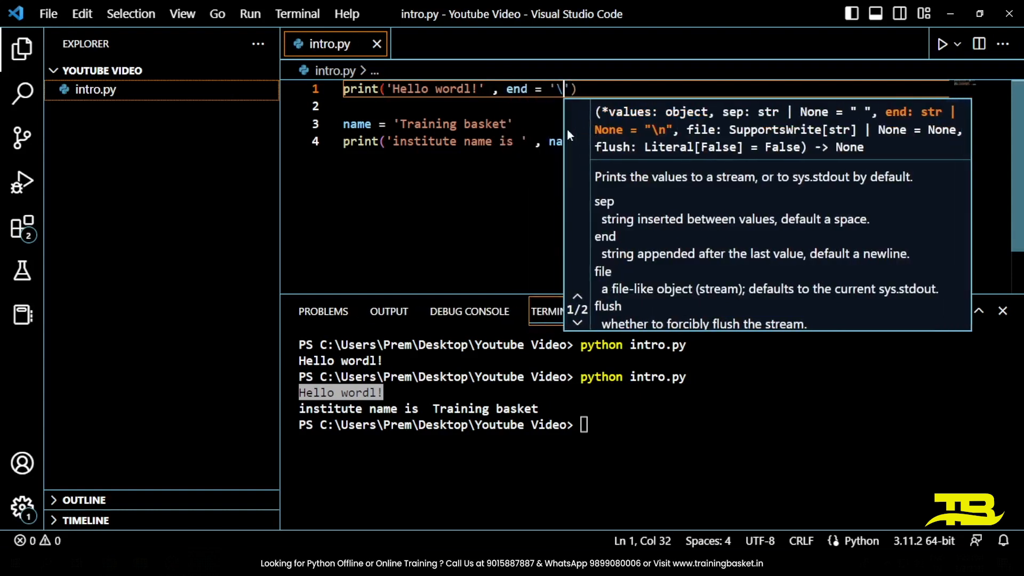
type("t")
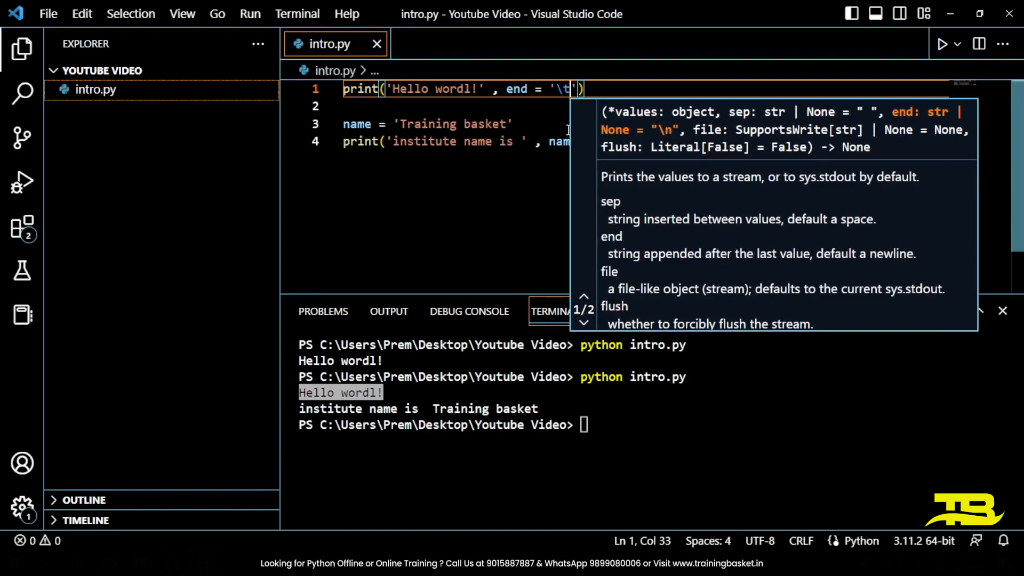
mouse_move(492, 177)
type("python intro.py")
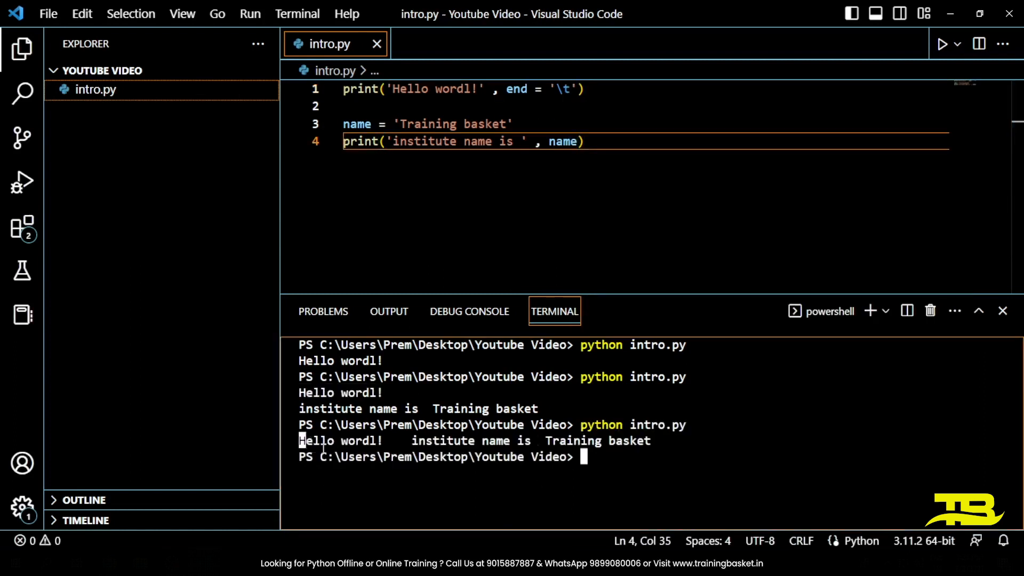
double_click(339, 440)
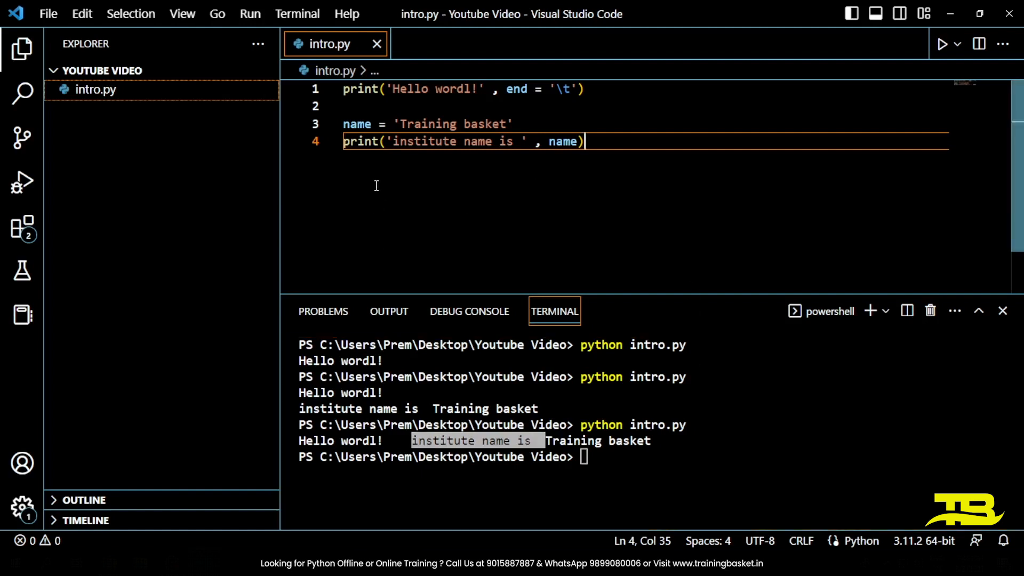
Add comments '## escape sequences', '#1. /n' and '#2. /t' below the code
type("##")
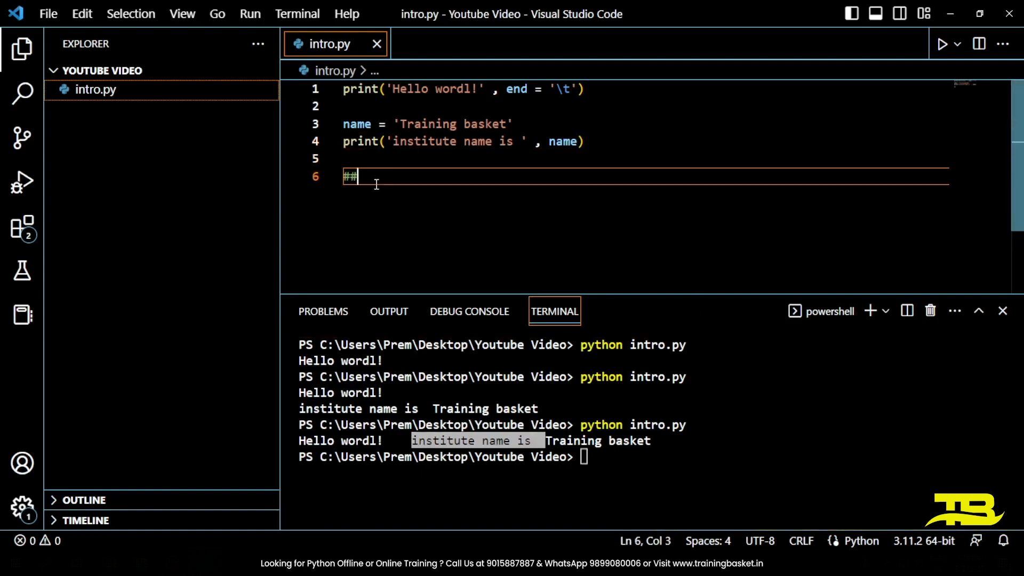
type("escape")
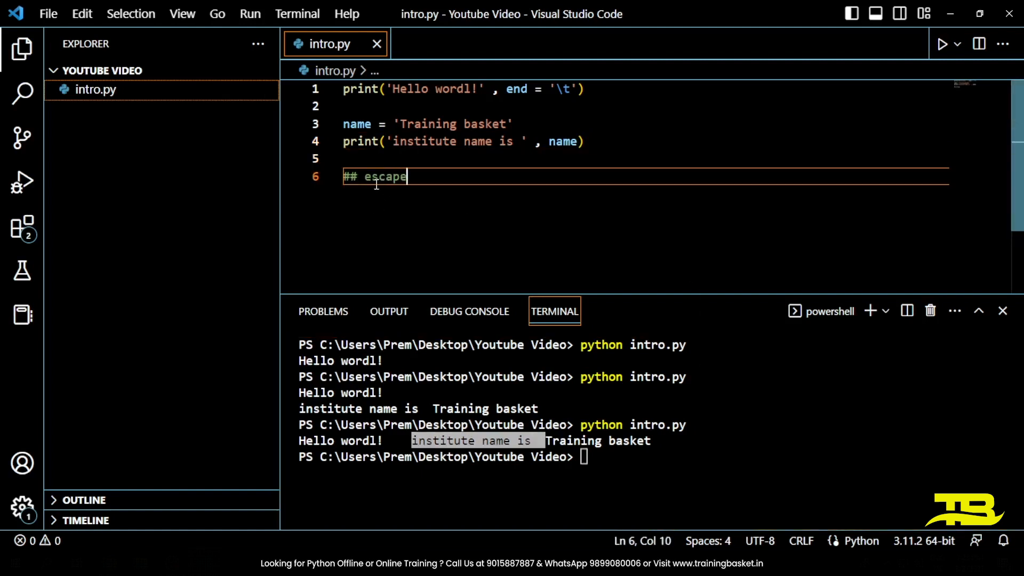
type("sequences")
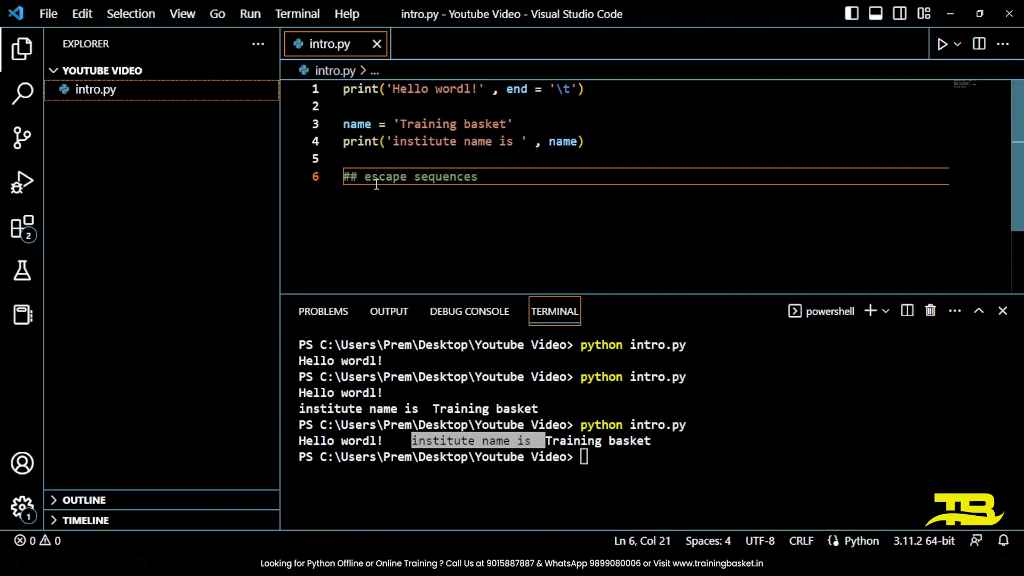
key("Enter")
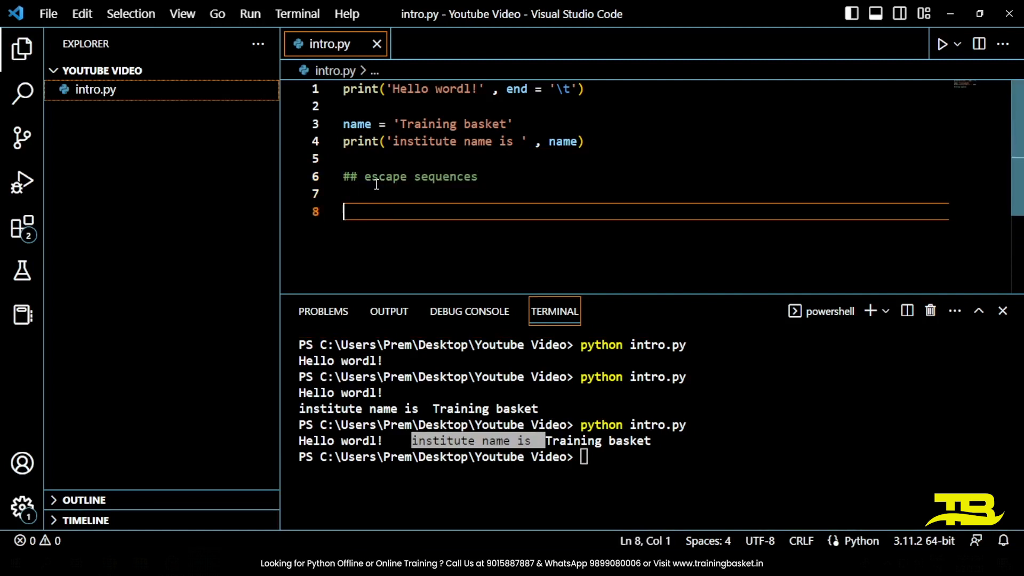
type("#1. /n")
type("#2/")
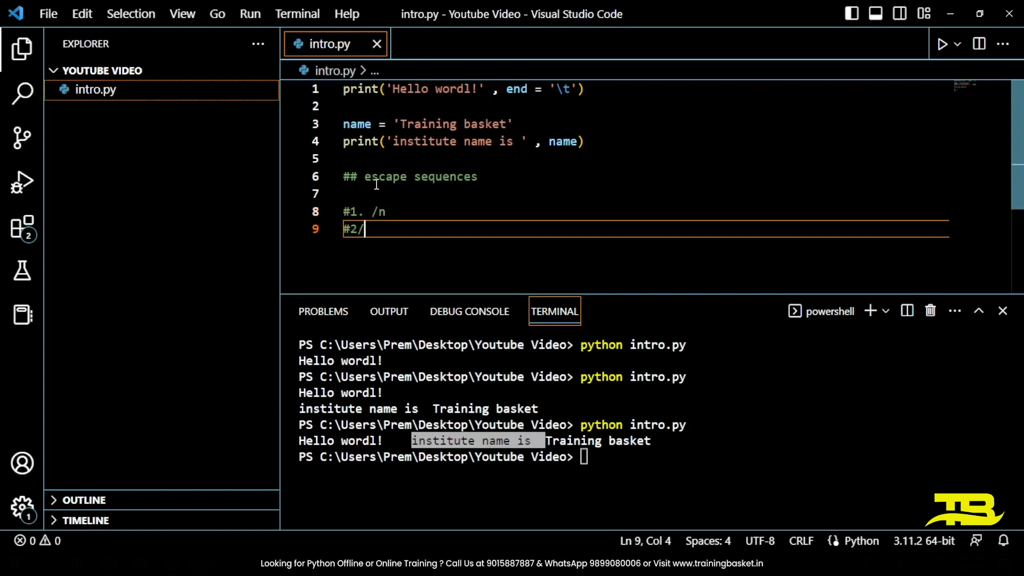
type(".")
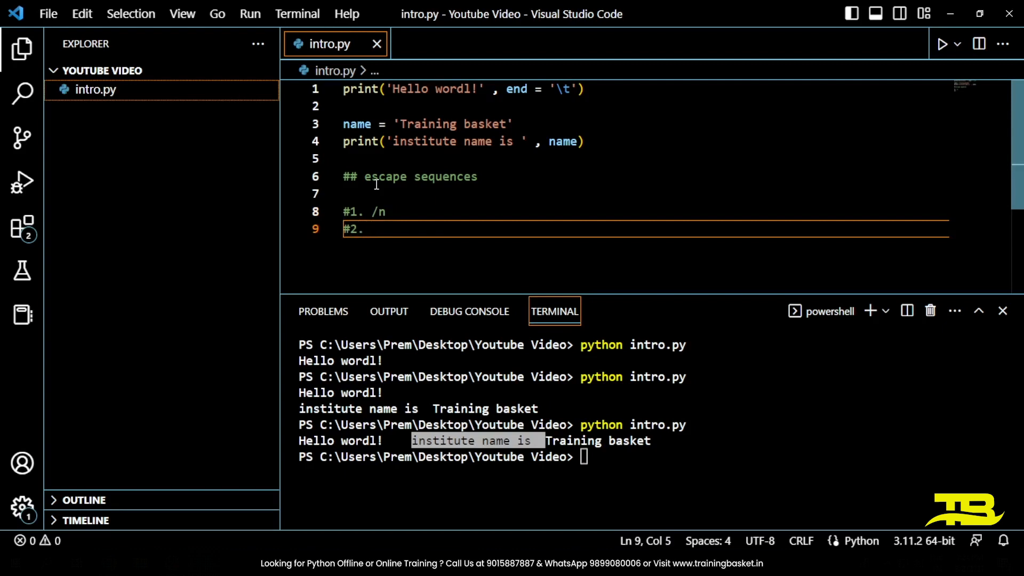
type("/t")
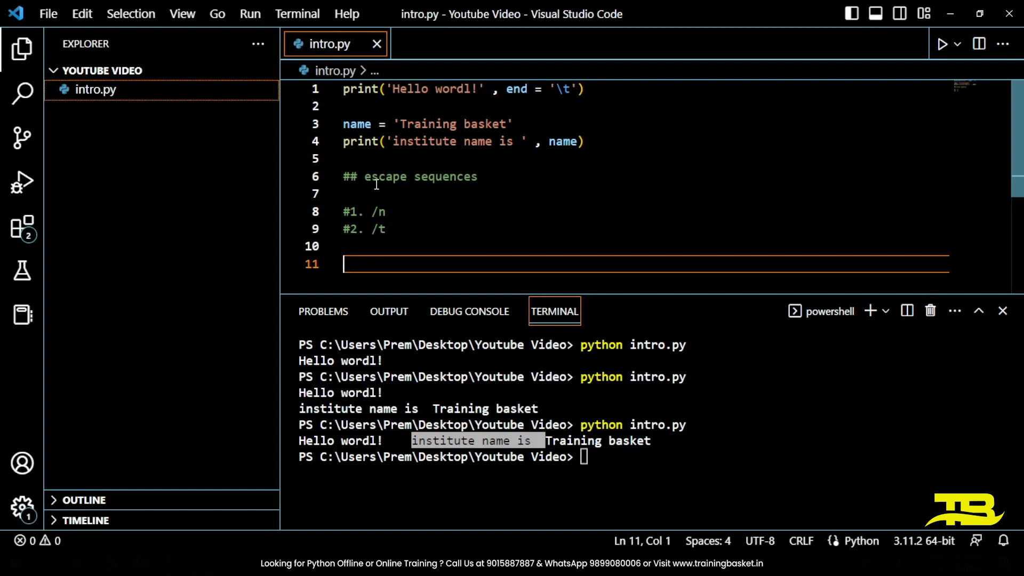
Write print('Hello\n world') on line 11
type("print")
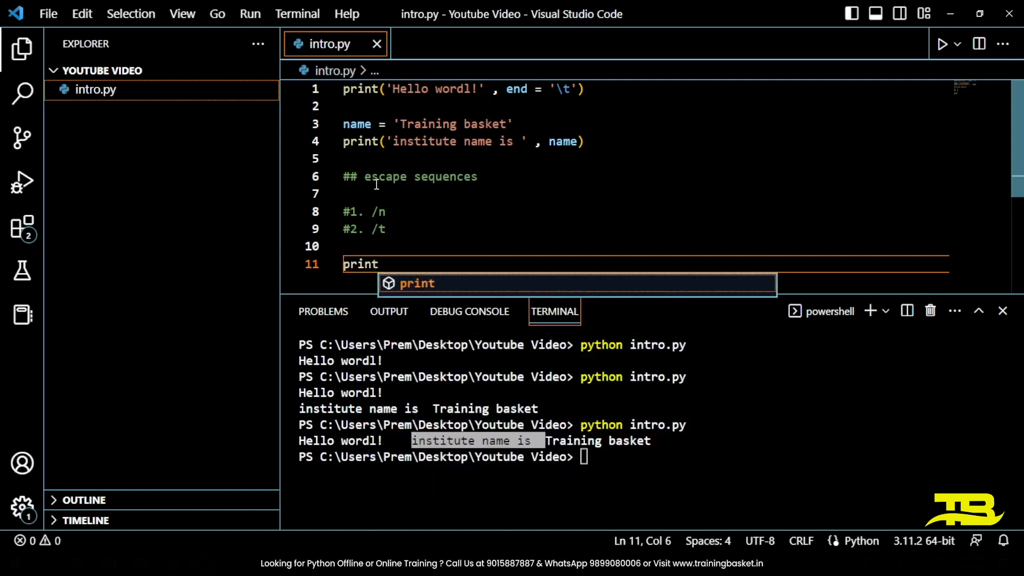
type("('Hello")
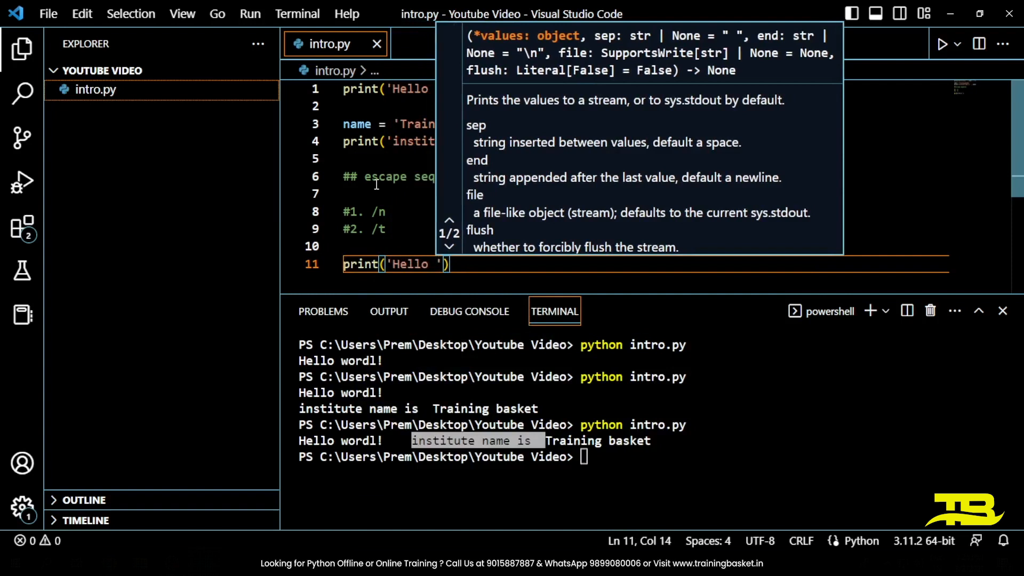
type("\\n world")
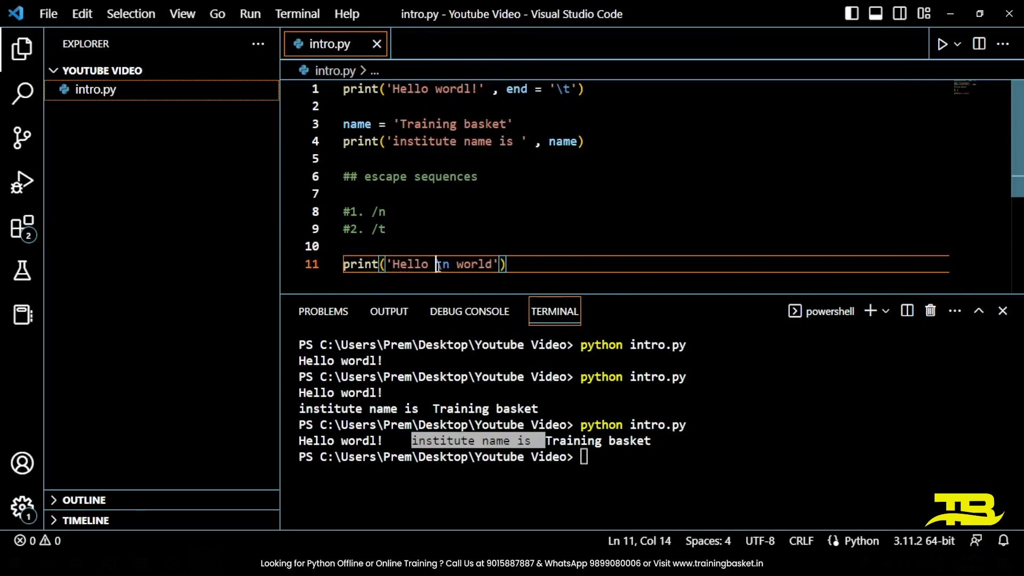
Clear the terminal, run intro.py, and remove the space before world
key("Backspace")
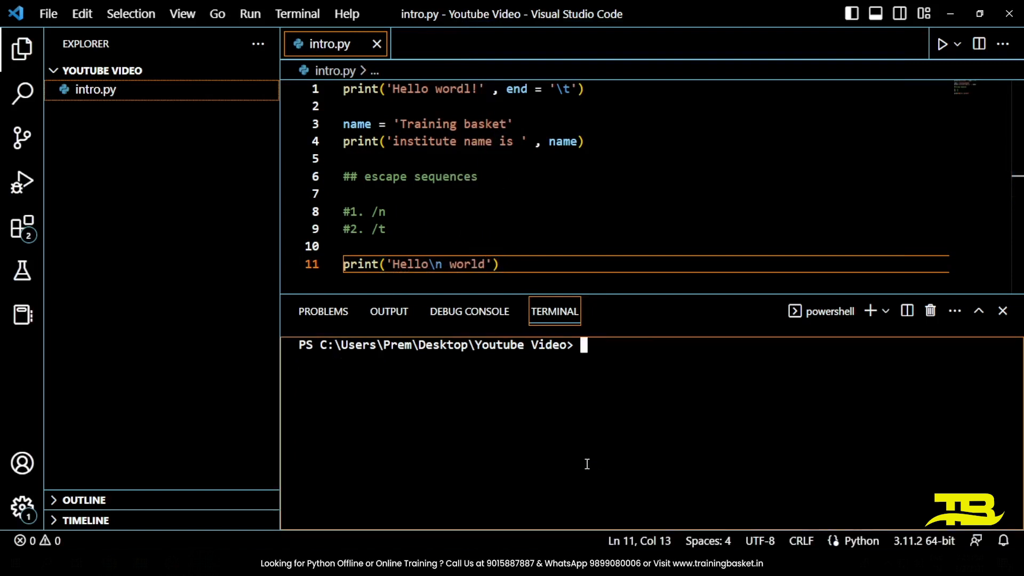
type("python")
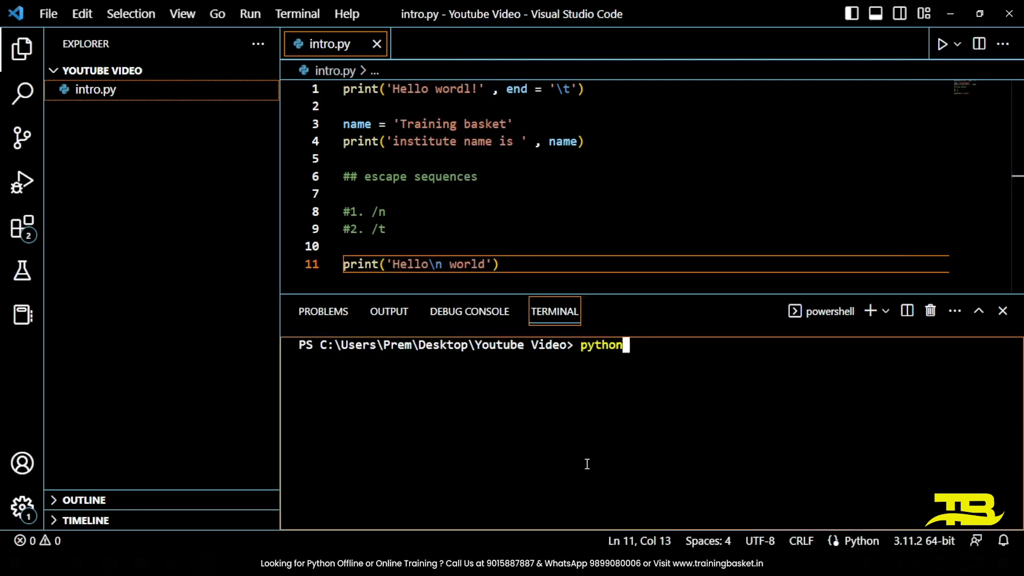
type("intro.py")
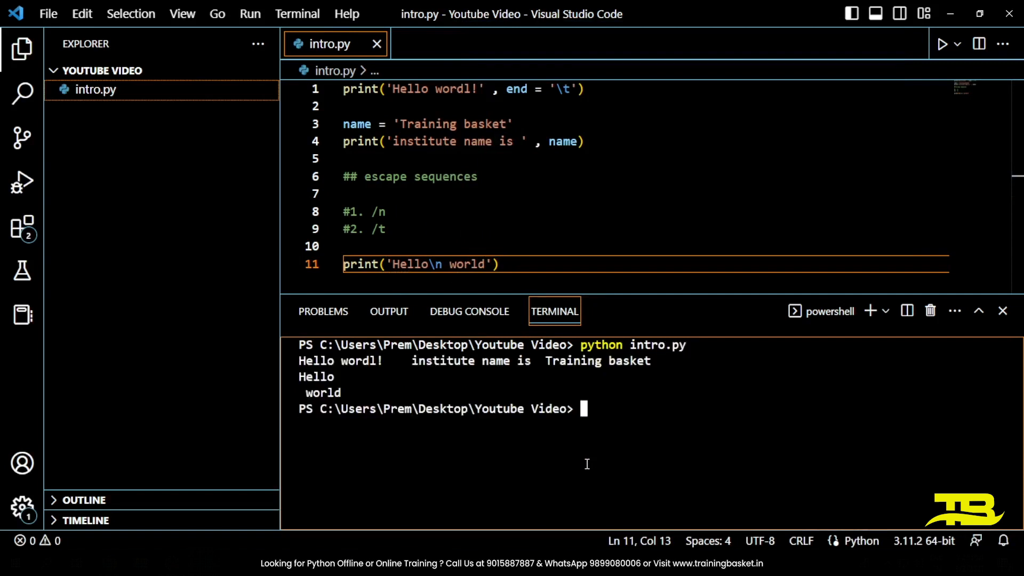
double_click(317, 376)
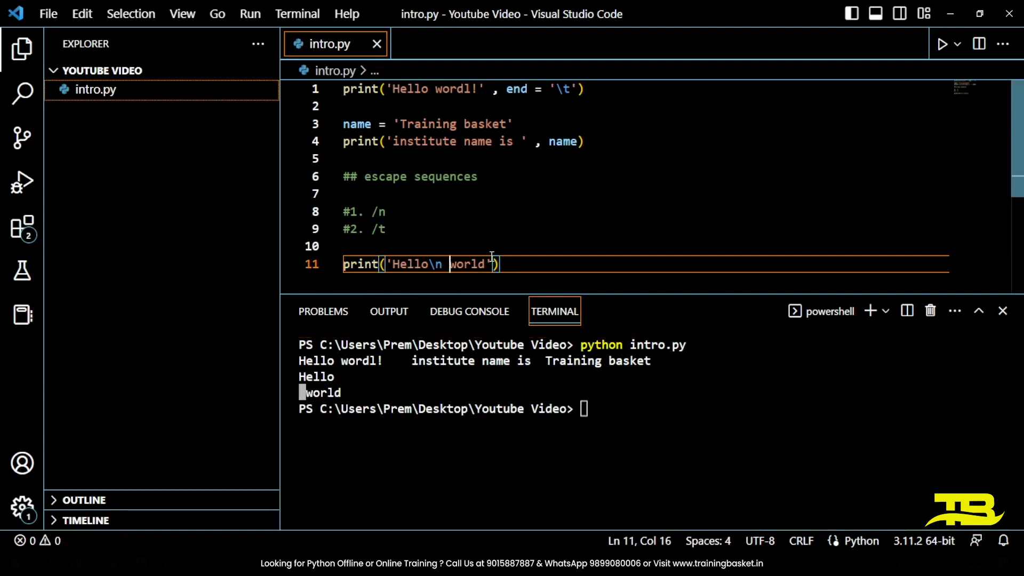
key("Backspace")
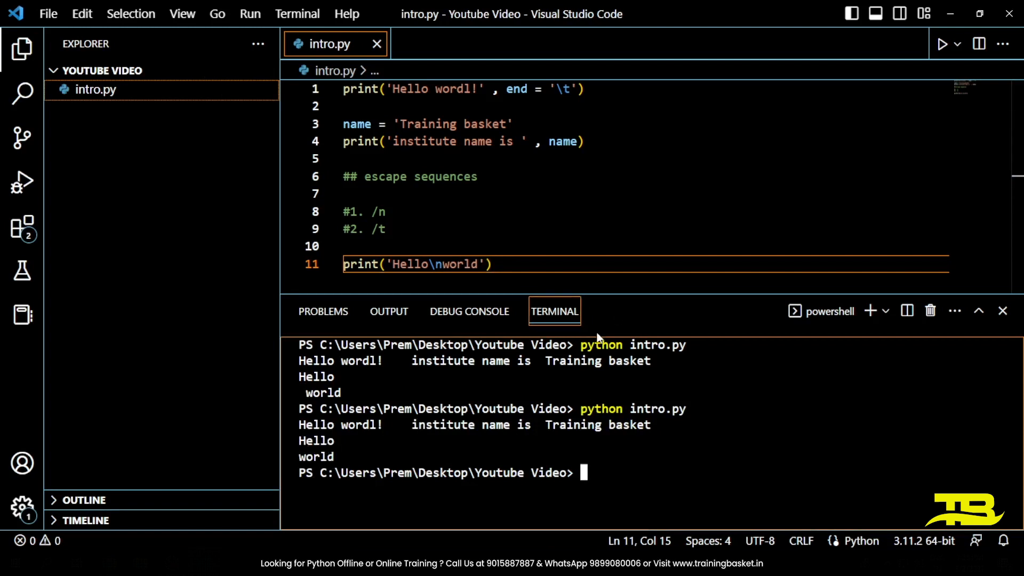
mouse_move(565, 201)
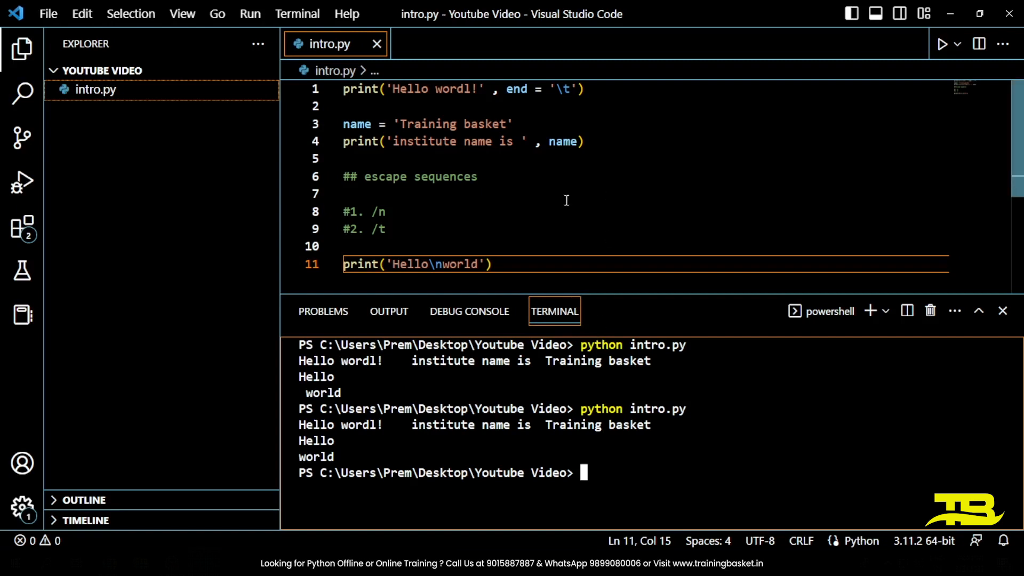
Write print('Hello\tworld') on line 13
type("print()")
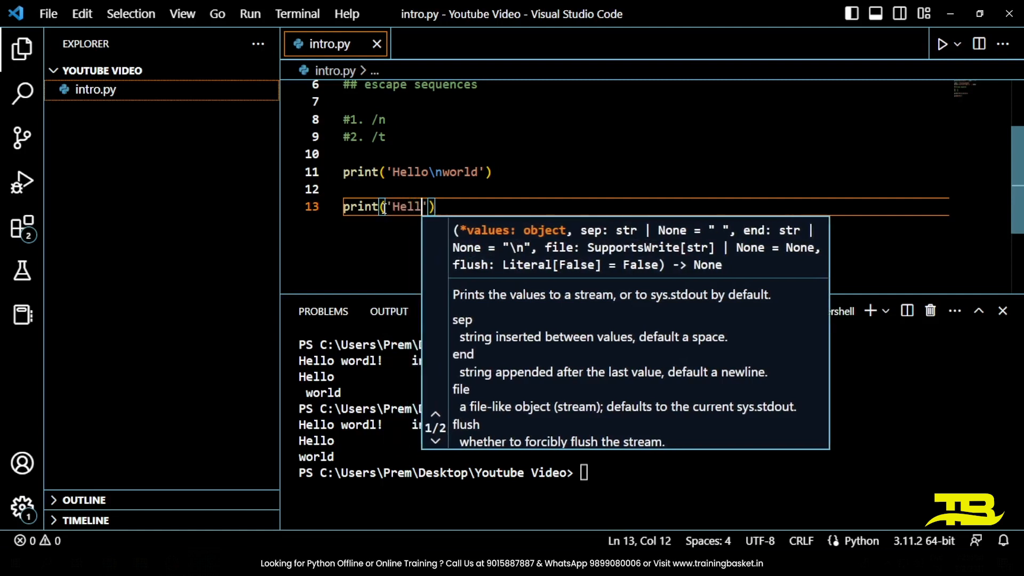
type("o")
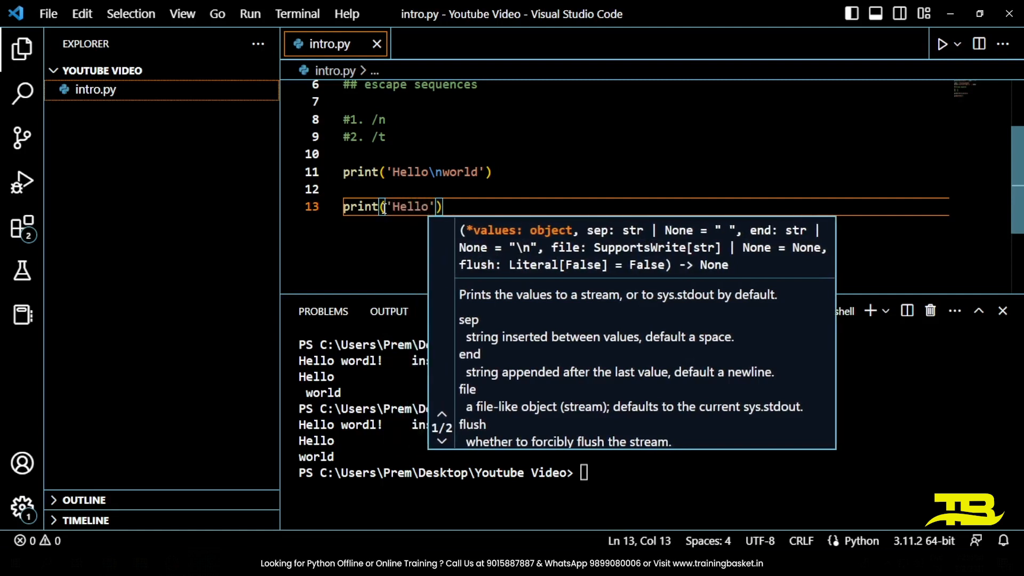
type("\\t")
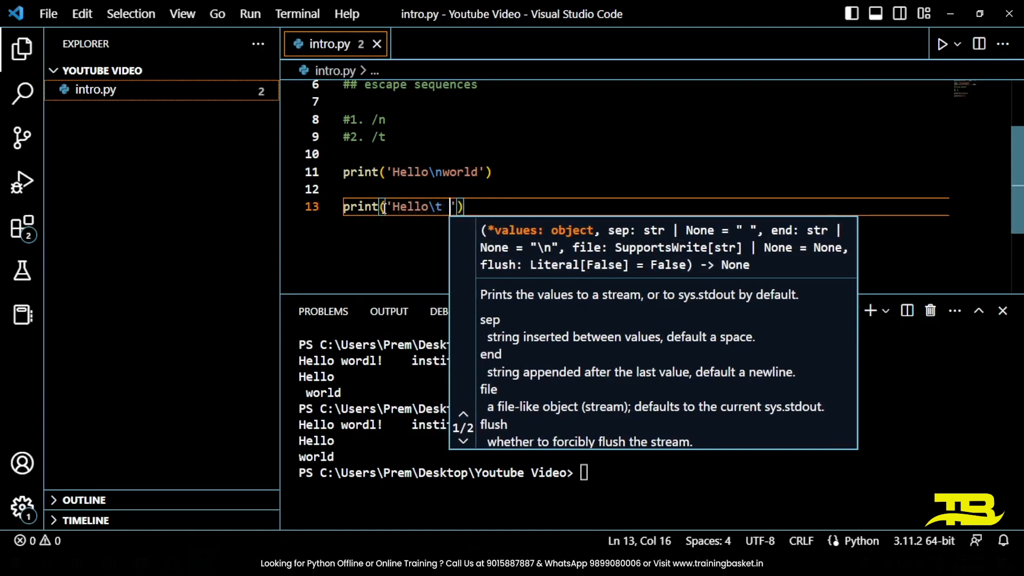
type("world")
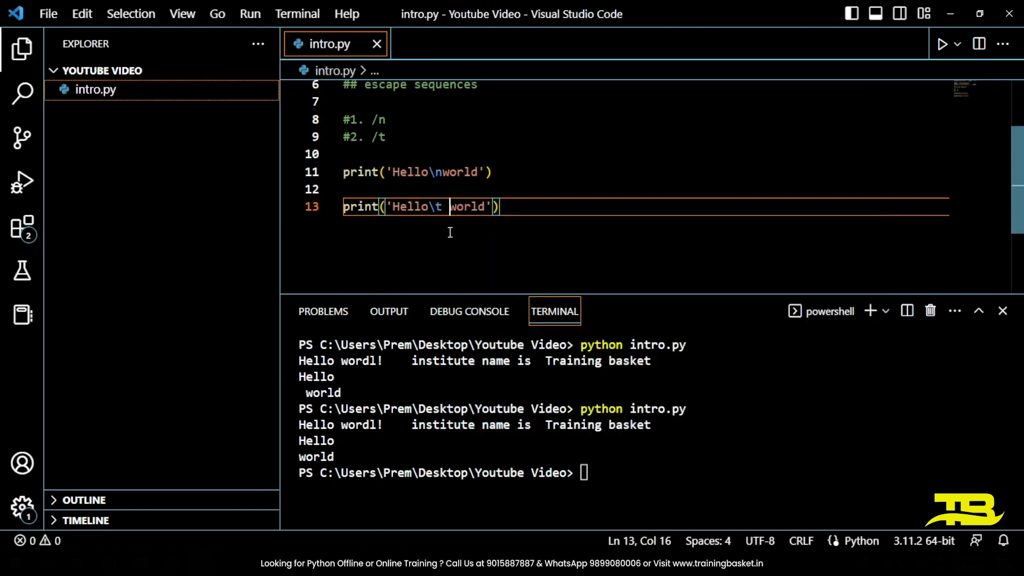
Clear the terminal and run python intro.py to show the tab output
key("Backspace")
type("pyth")
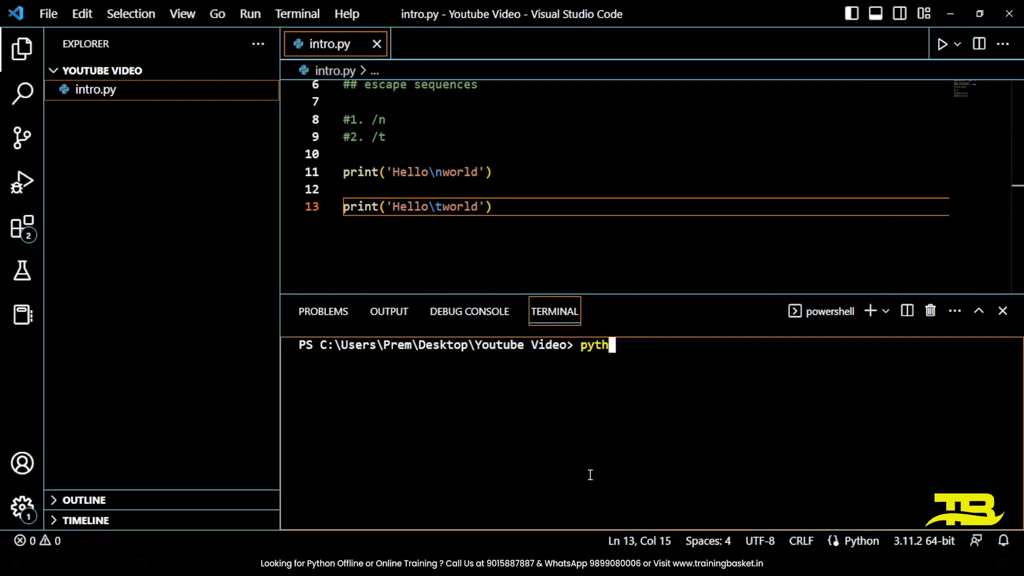
type("on intro.")
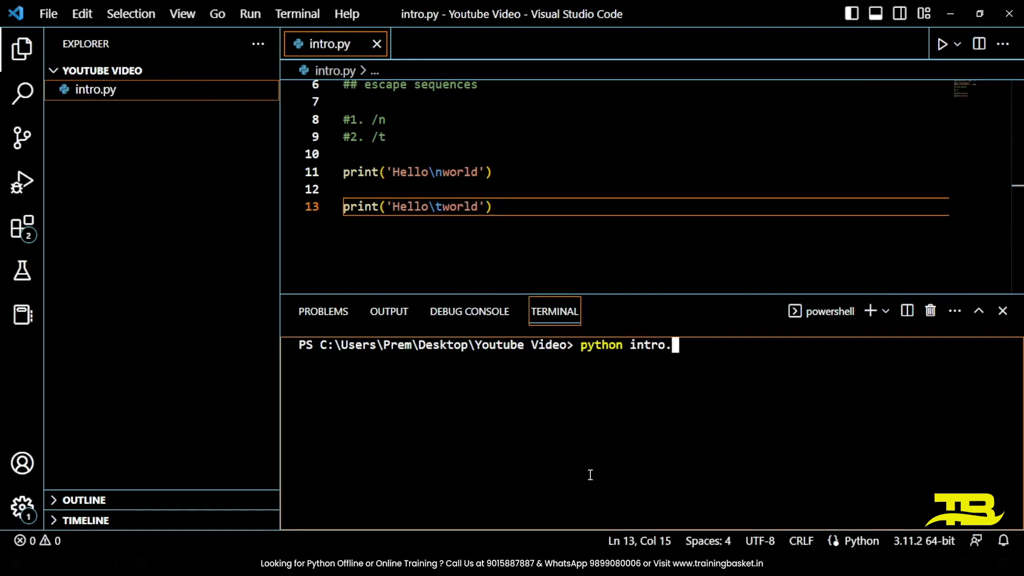
key("Return")
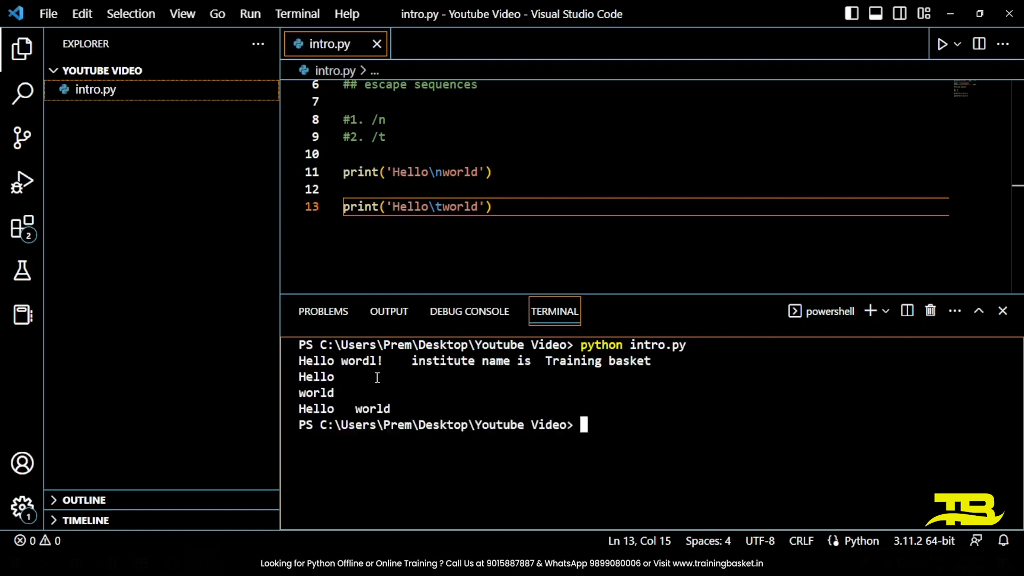